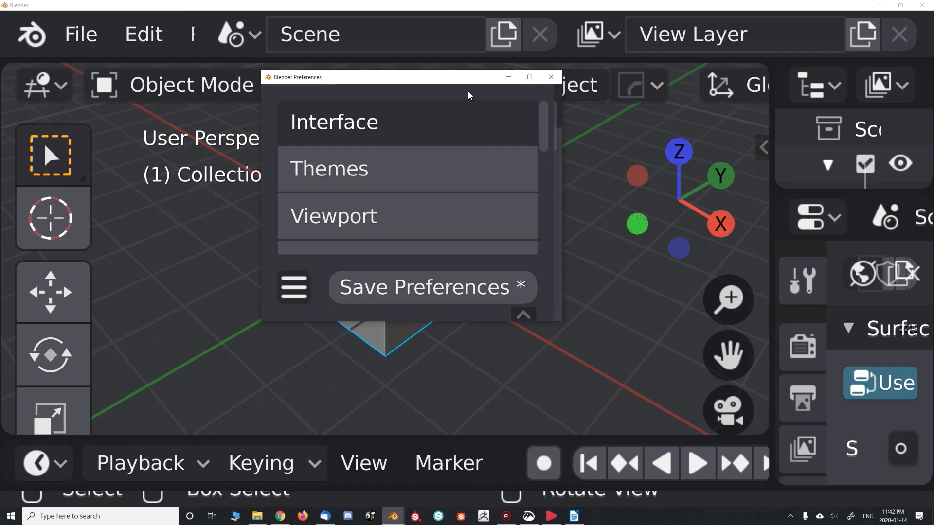
Step: Close the Preferences window to get back to the spaceship energy pulse scene
{"action": "left_click", "coordinate": [549, 77]}
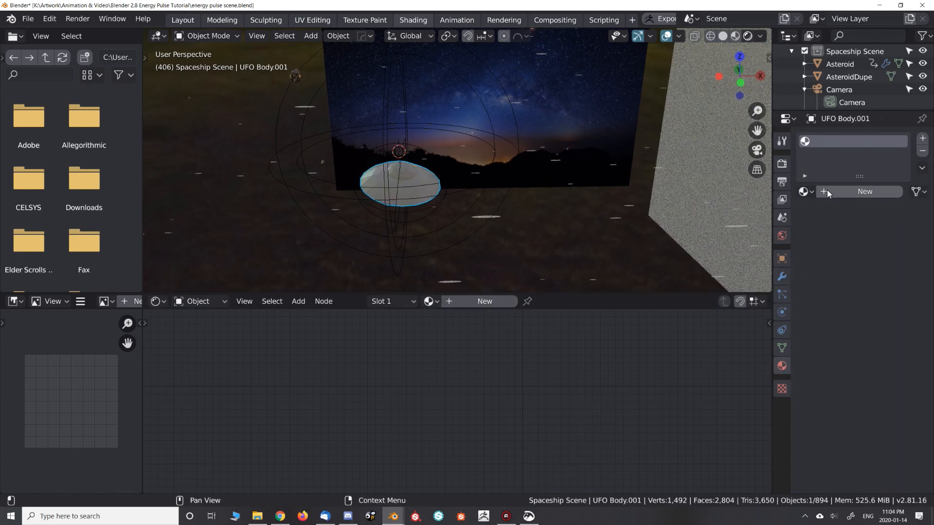
Step: Create a new material named Shield with its Blend Mode set to Alpha Blend
{"action": "left_click", "coordinate": [864, 191]}
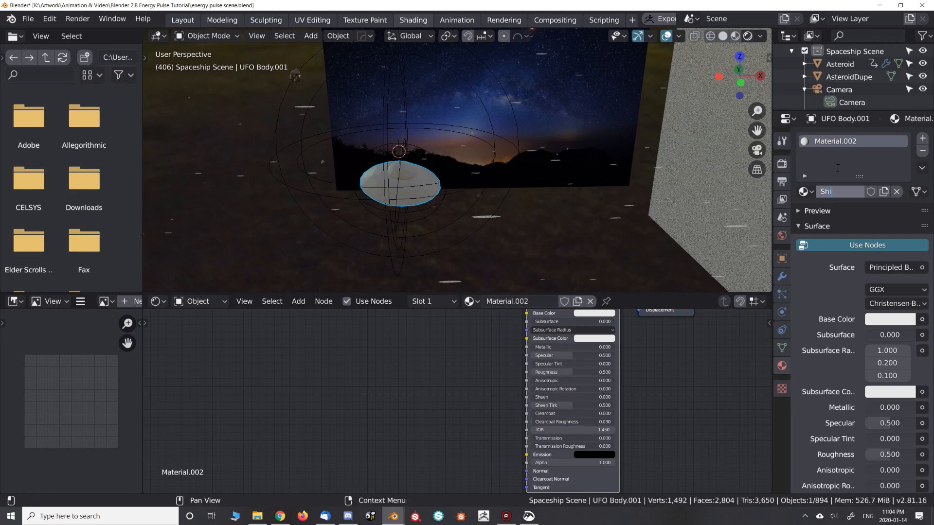
{"action": "type", "text": "Shield"}
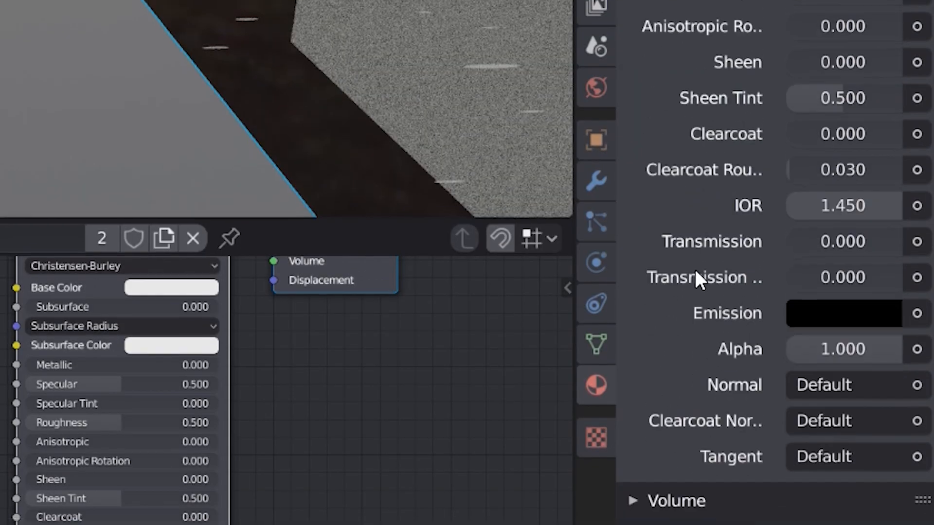
{"action": "left_click", "coordinate": [839, 299]}
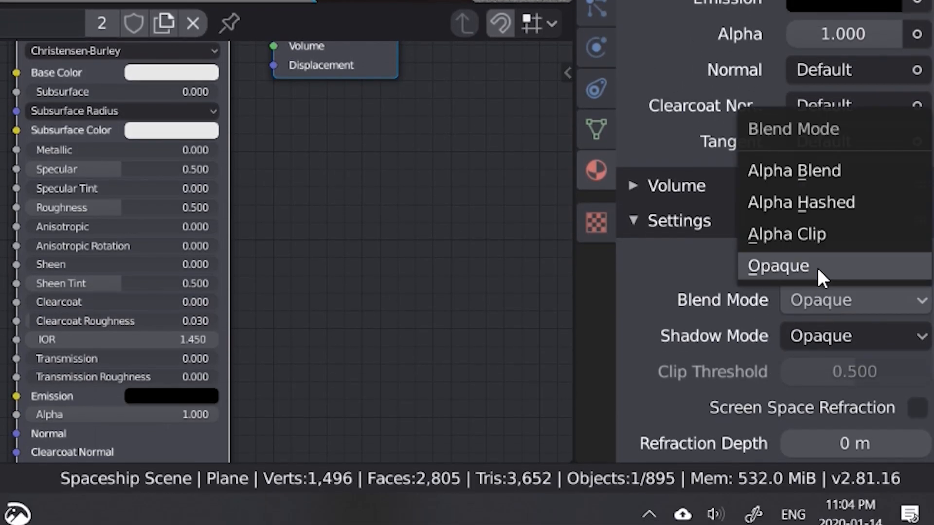
{"action": "left_click", "coordinate": [793, 171]}
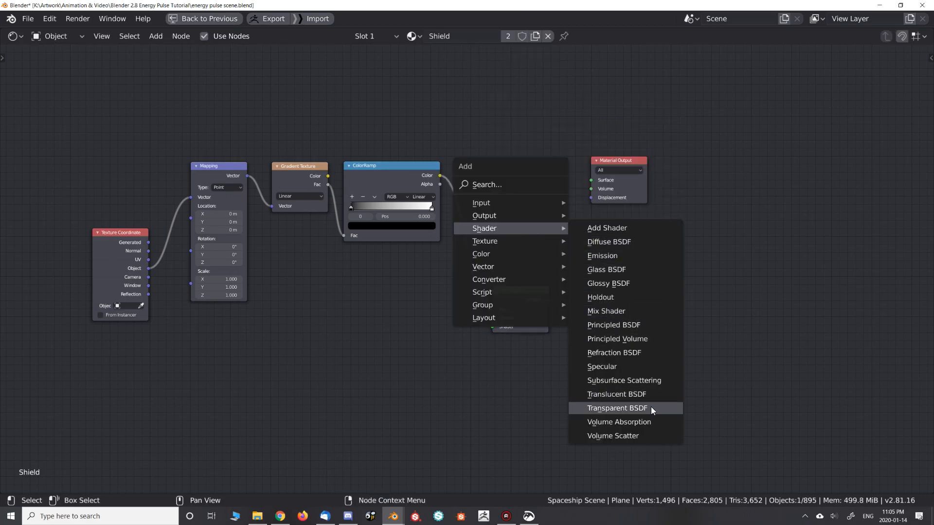
Step: Add a Transparent BSDF shader node to the Shield material
{"action": "left_click", "coordinate": [616, 408]}
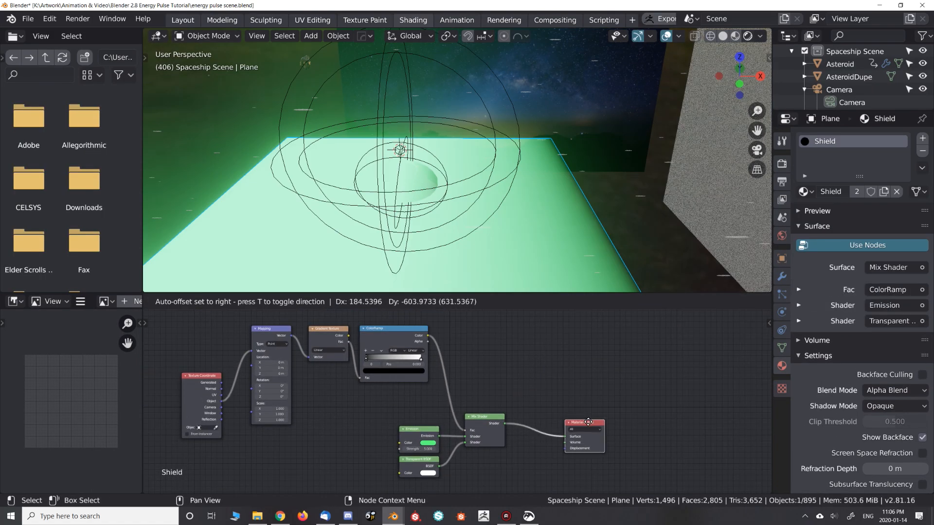
Step: Add an empty and pull the Shield ColorRamp stops closer together
{"action": "left_click", "coordinate": [310, 35]}
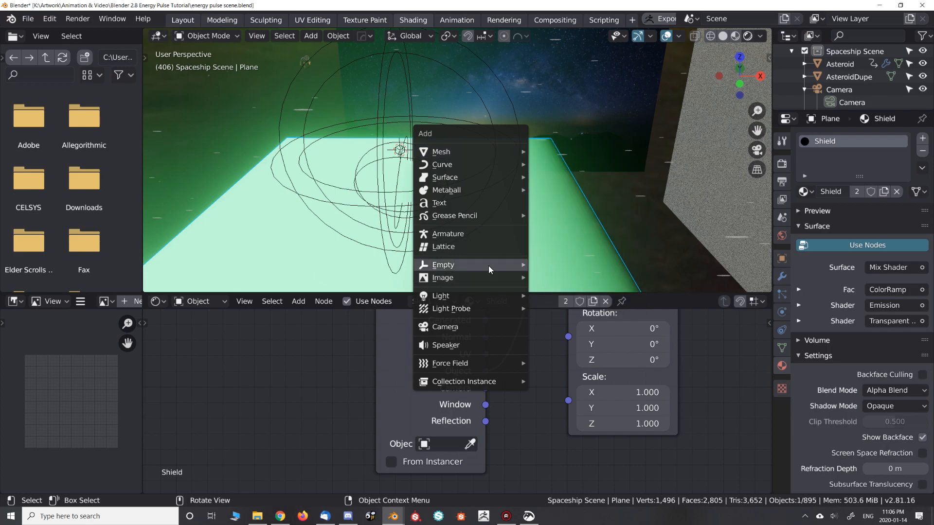
{"action": "left_click", "coordinate": [442, 264]}
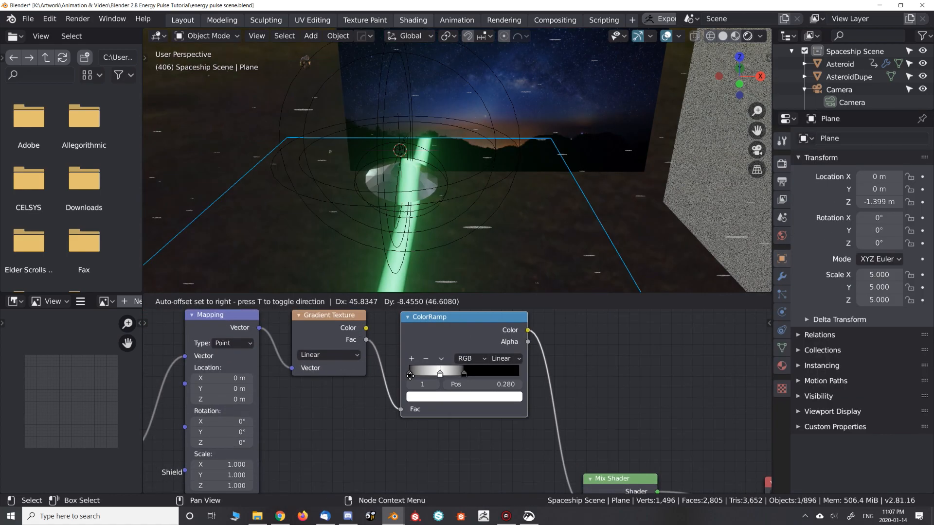
{"action": "left_click", "coordinate": [500, 358]}
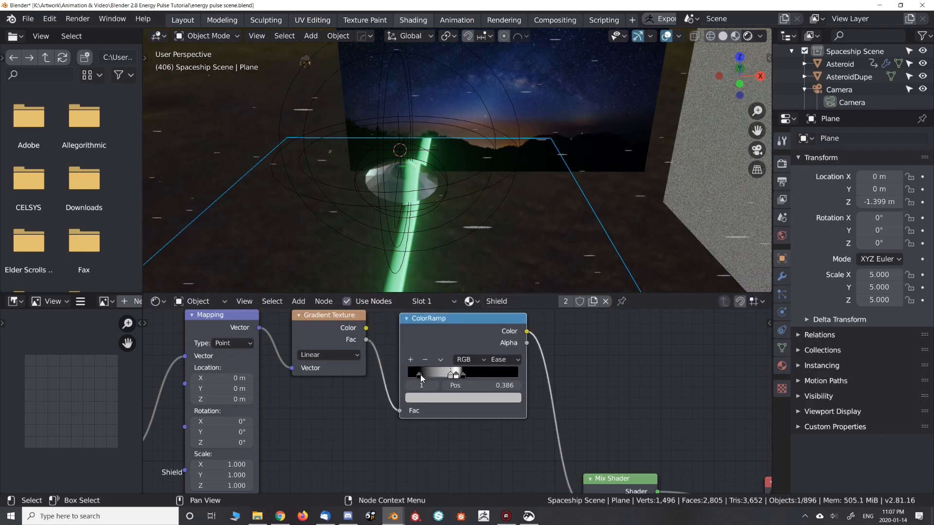
{"action": "key", "text": "g"}
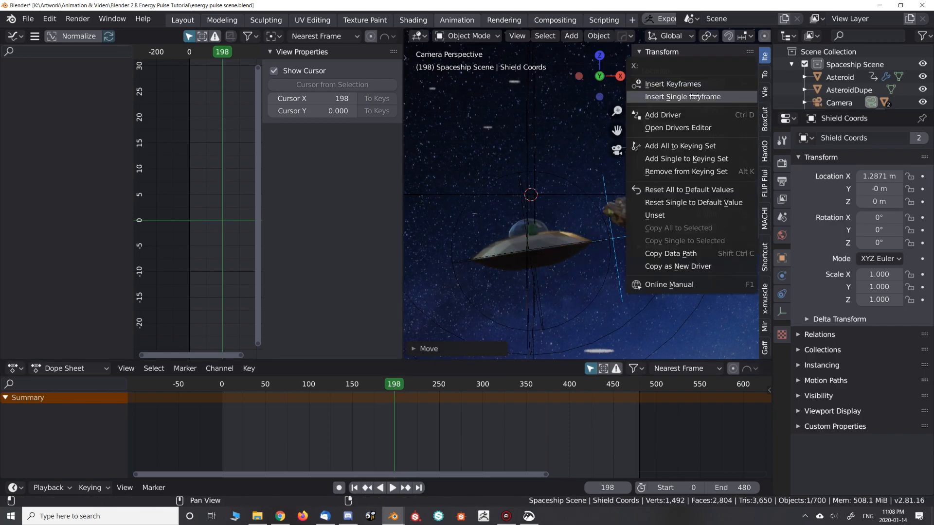
Step: Keyframe the empty's Location X at 1.2871 m and -1.6361 m, then preview another frame
{"action": "left_click", "coordinate": [682, 96]}
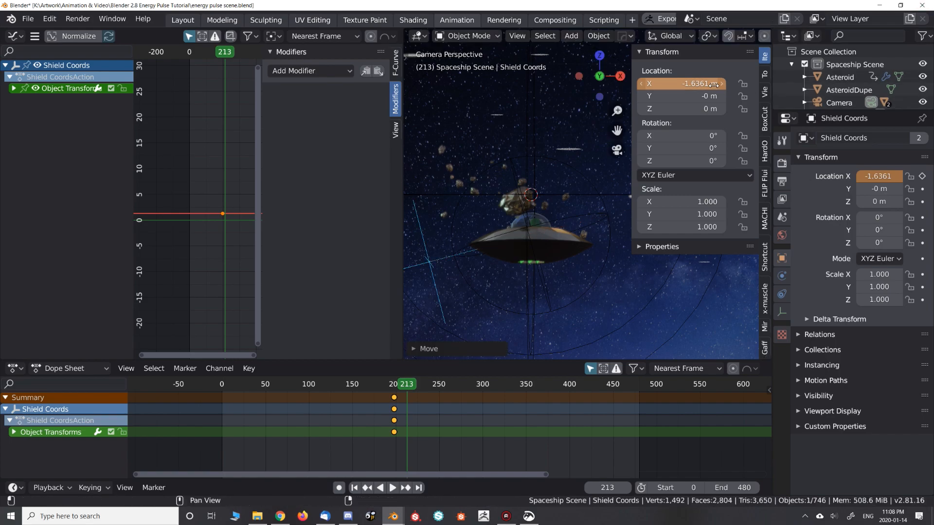
{"action": "left_click", "coordinate": [360, 384]}
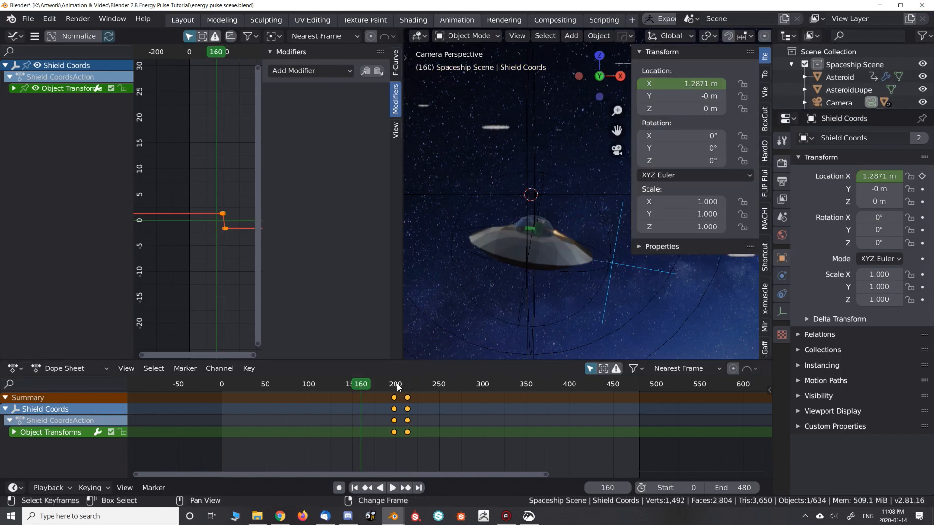
{"action": "left_click", "coordinate": [392, 487]}
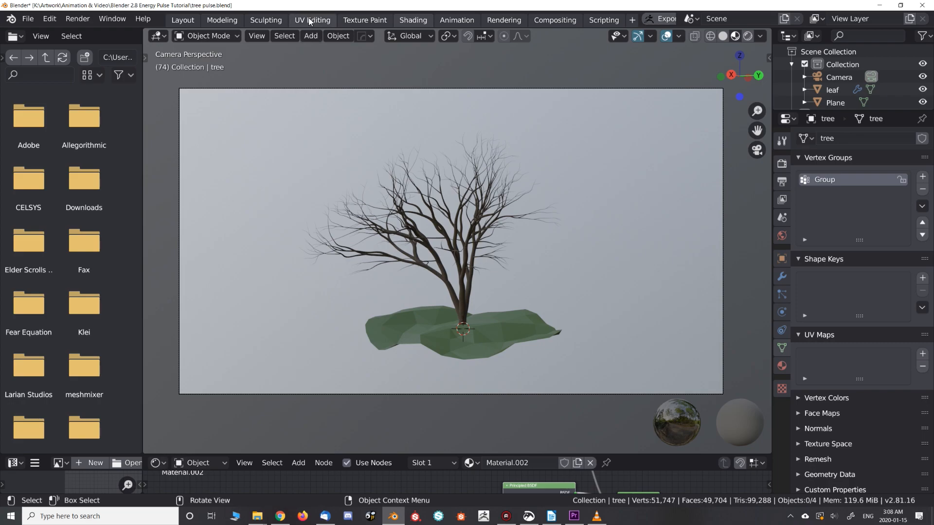
Step: Unwrap the tree with Project From View in UV Editing, enabling Scale to Bounds
{"action": "left_click", "coordinate": [312, 18]}
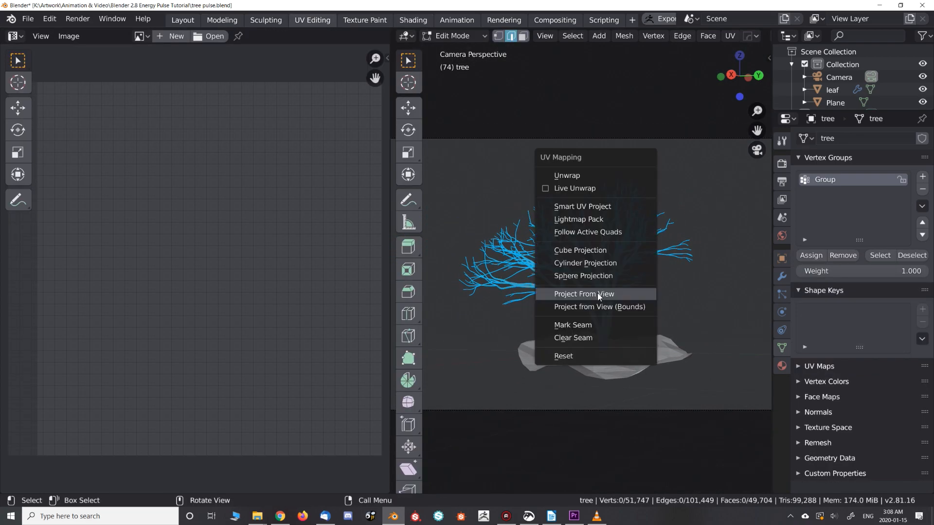
{"action": "left_click", "coordinate": [583, 294]}
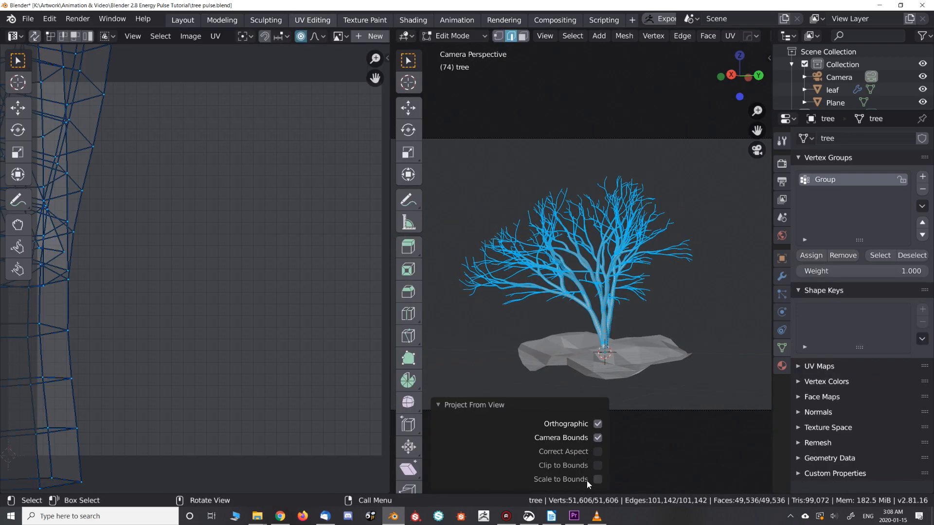
{"action": "left_click", "coordinate": [598, 479]}
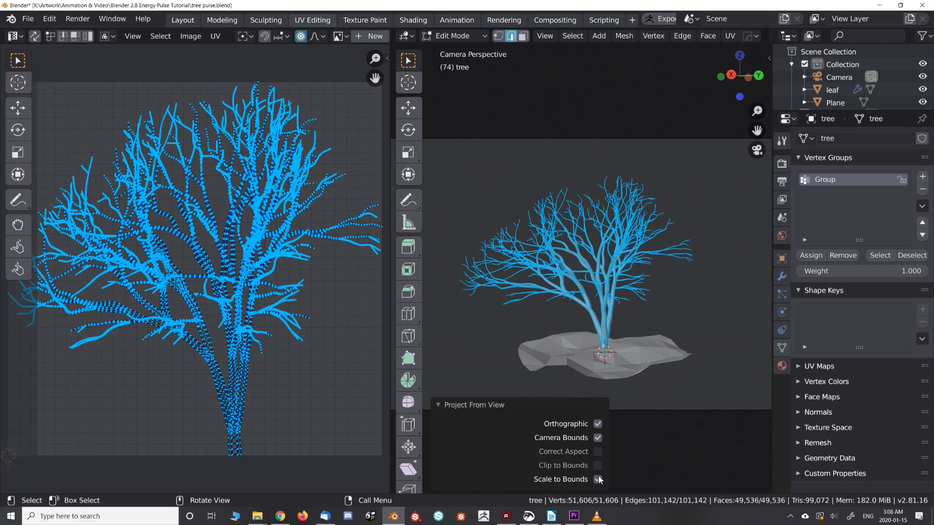
{"action": "left_click", "coordinate": [598, 480]}
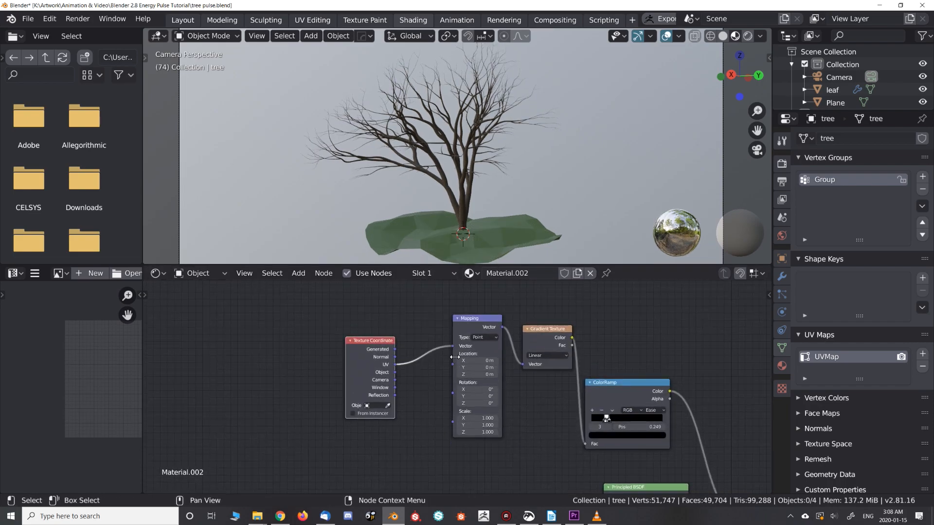
Step: Set the tree material's Mapping node type to Texture
{"action": "left_click", "coordinate": [483, 337]}
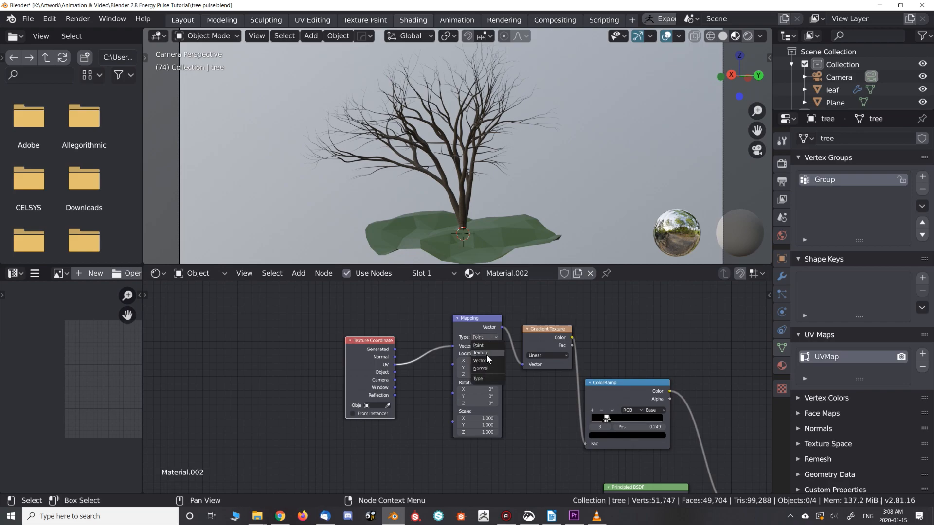
{"action": "left_click", "coordinate": [480, 352]}
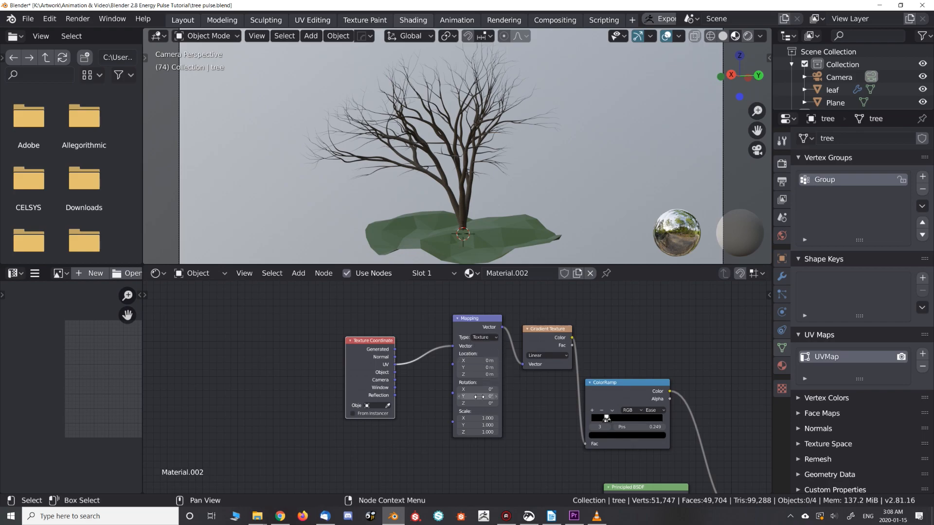